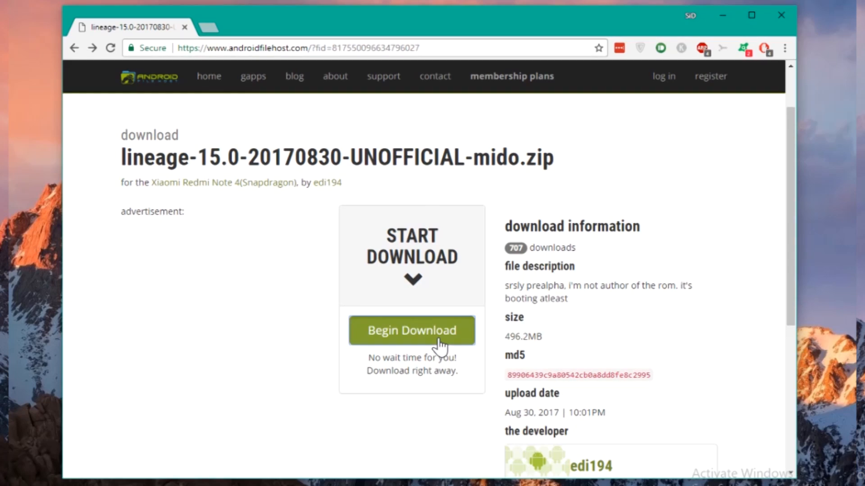
Download lineage-15.0-20170830-UNOFFICIAL-mido.zip from the Quebec, Canada #4 primary mirror.
left_click(410, 330)
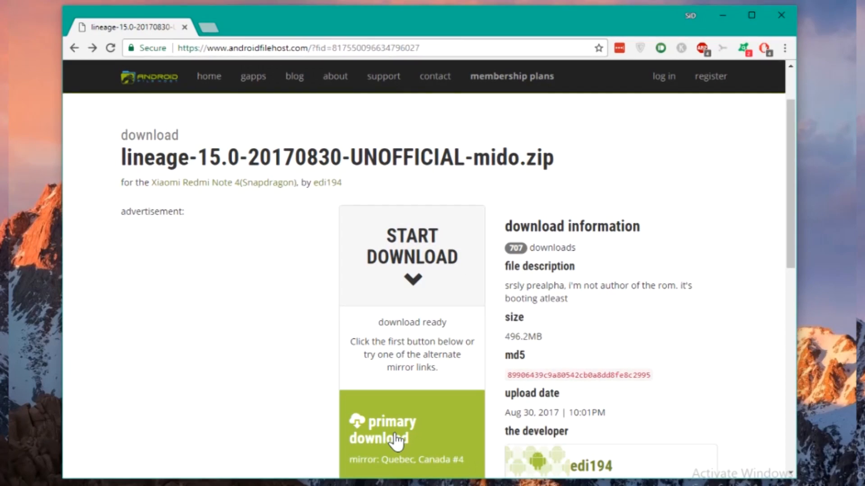
left_click(386, 430)
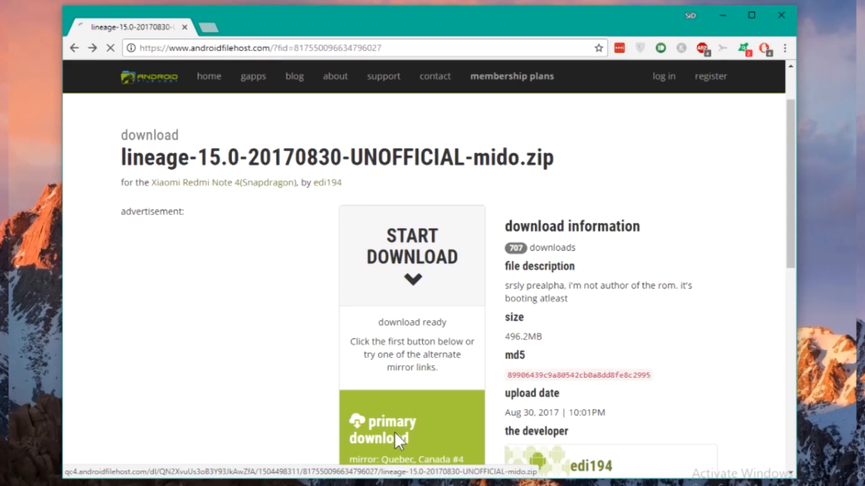